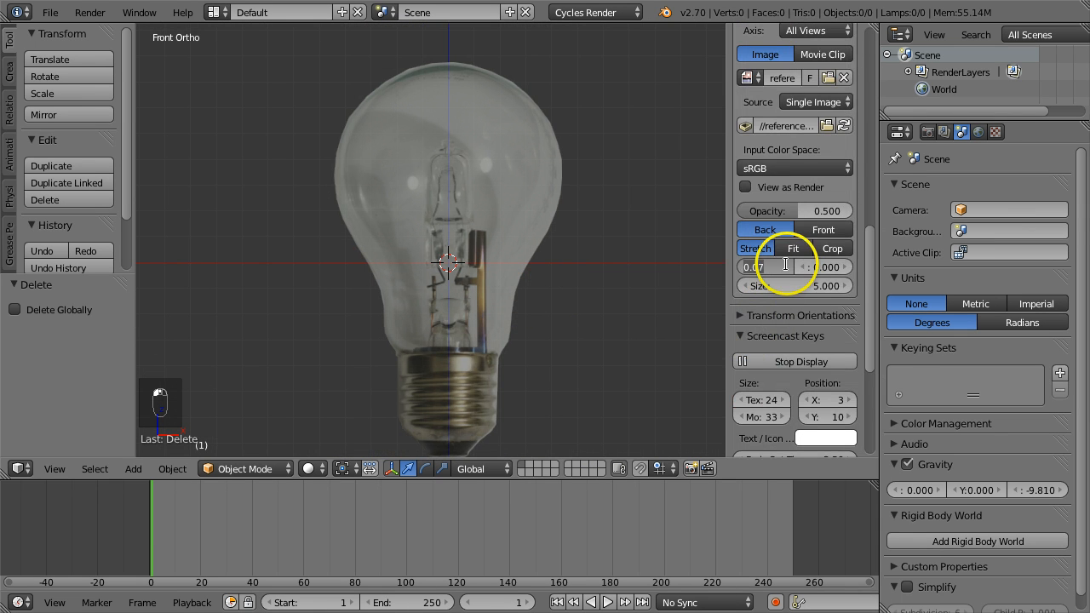
- Add a circle, stand it upright, delete half, remove doubles and scale it to 0.125
key("shift+a")
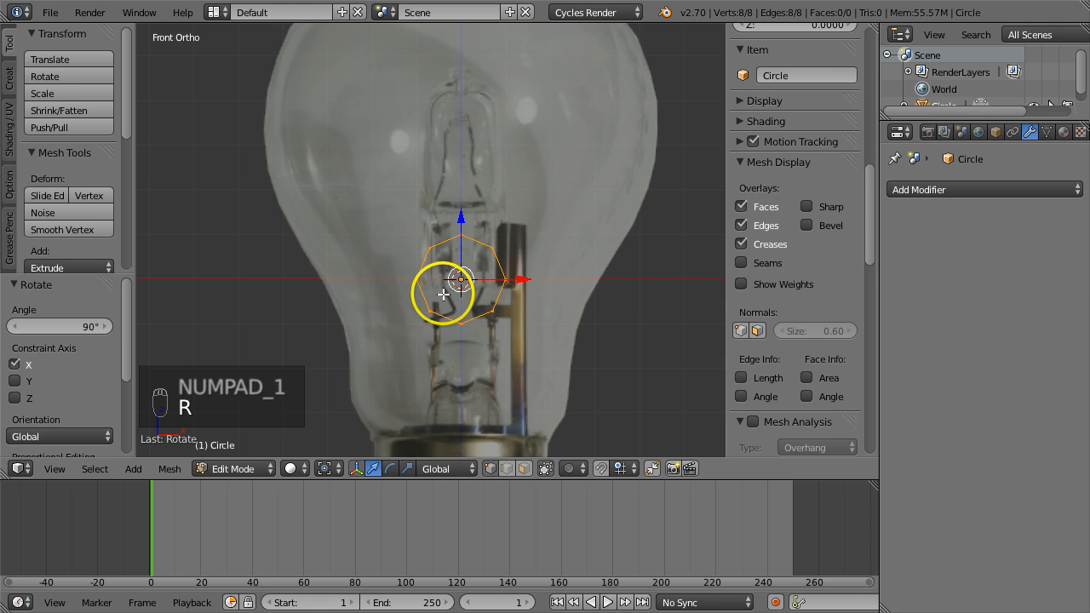
key("v")
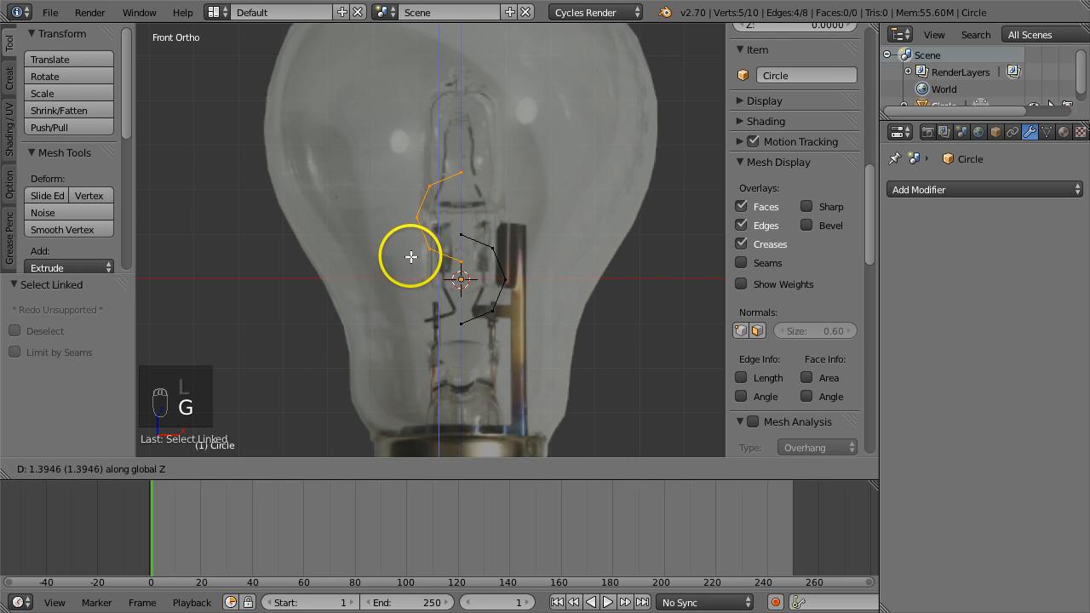
key("w")
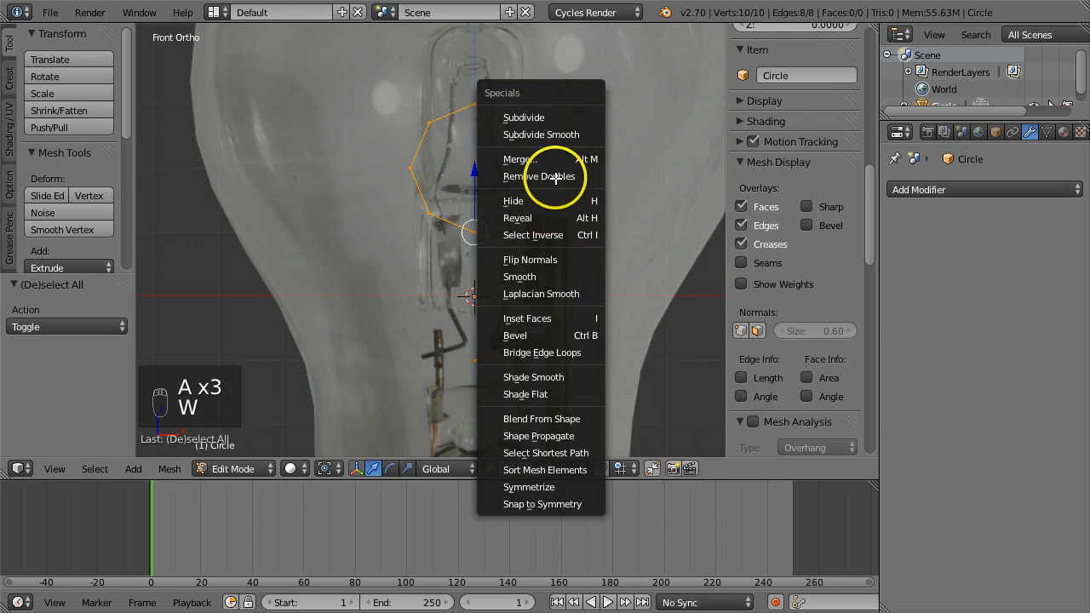
left_click(537, 176)
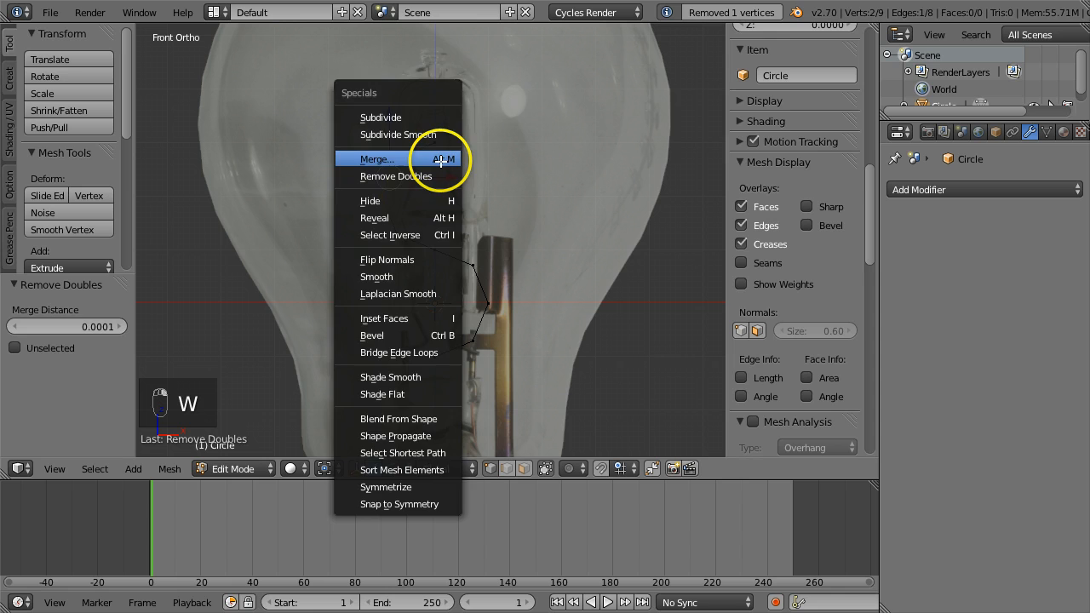
left_click(376, 159)
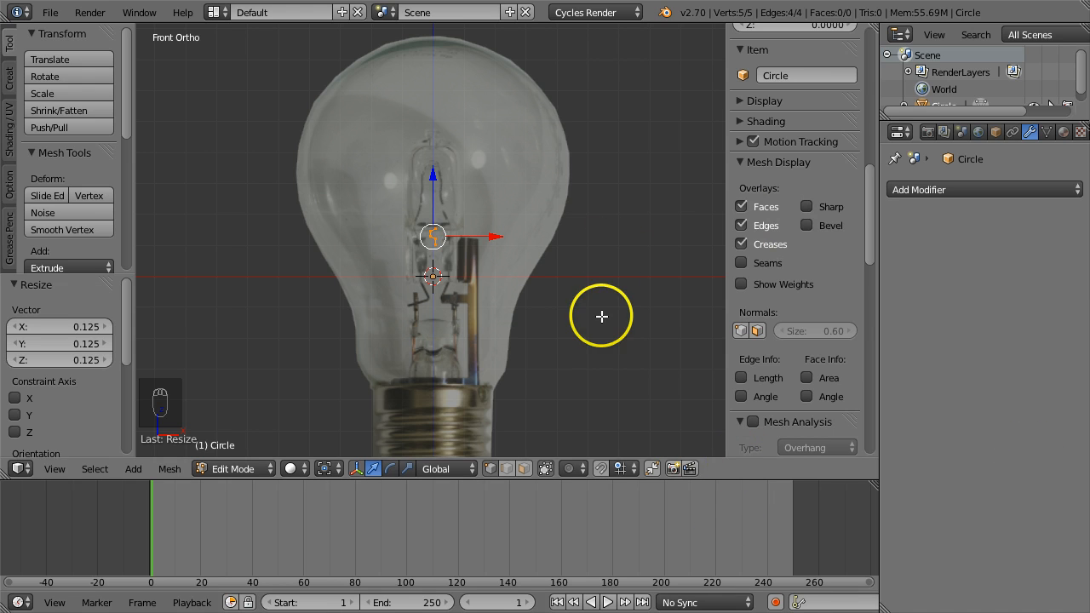
- In Object Mode, lower the profile to the socket and add Screw and Subdivision Surface modifiers
key("TAB")
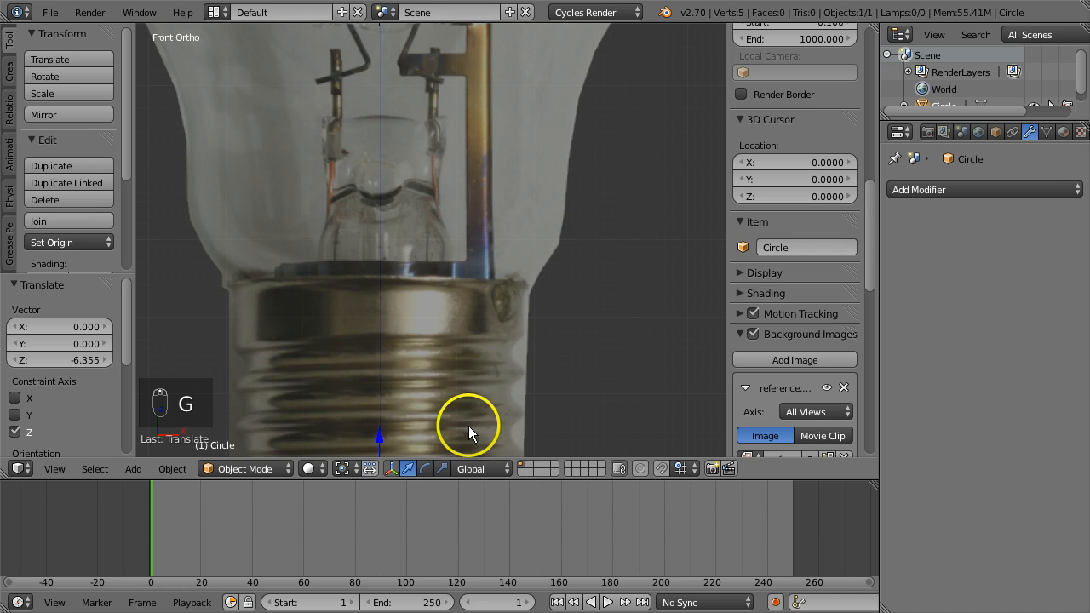
left_click(983, 189)
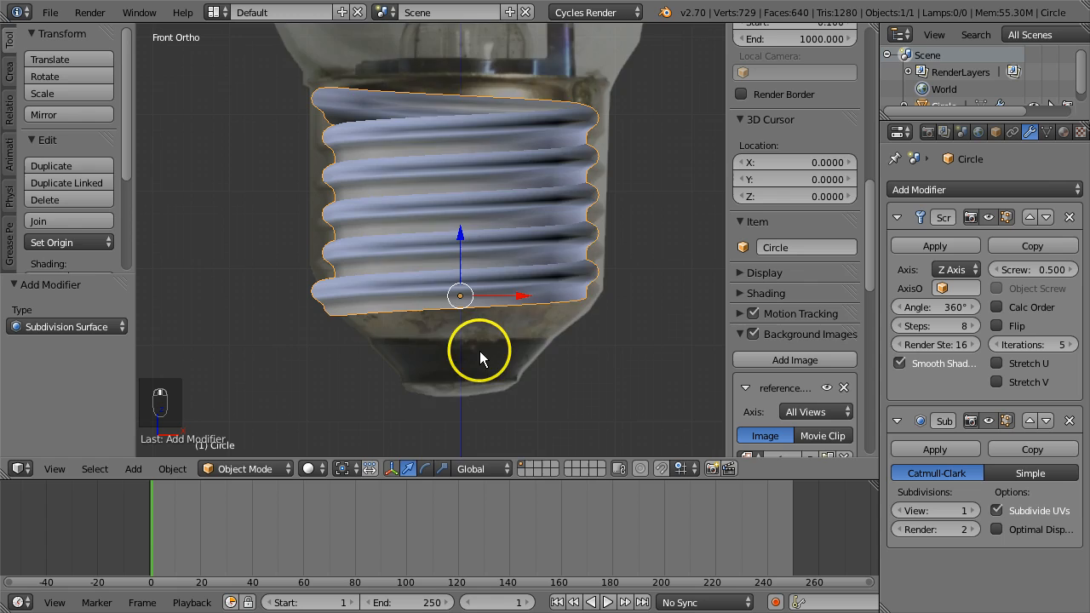
- Align profile vertices to the thread edge, apply the Screw modifier and remove doubles
key("Tab")
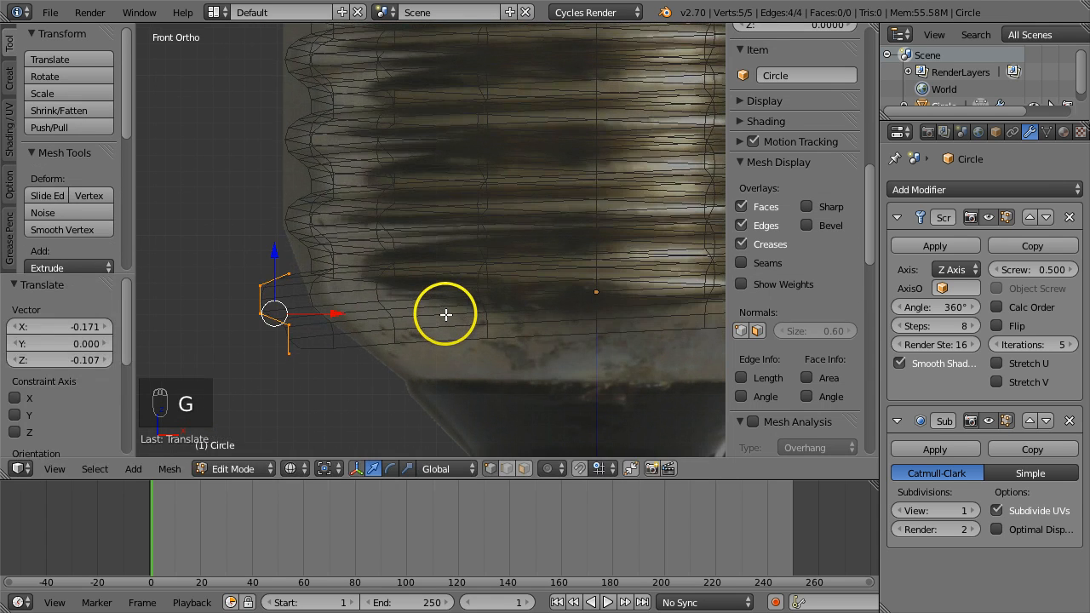
key("Tab")
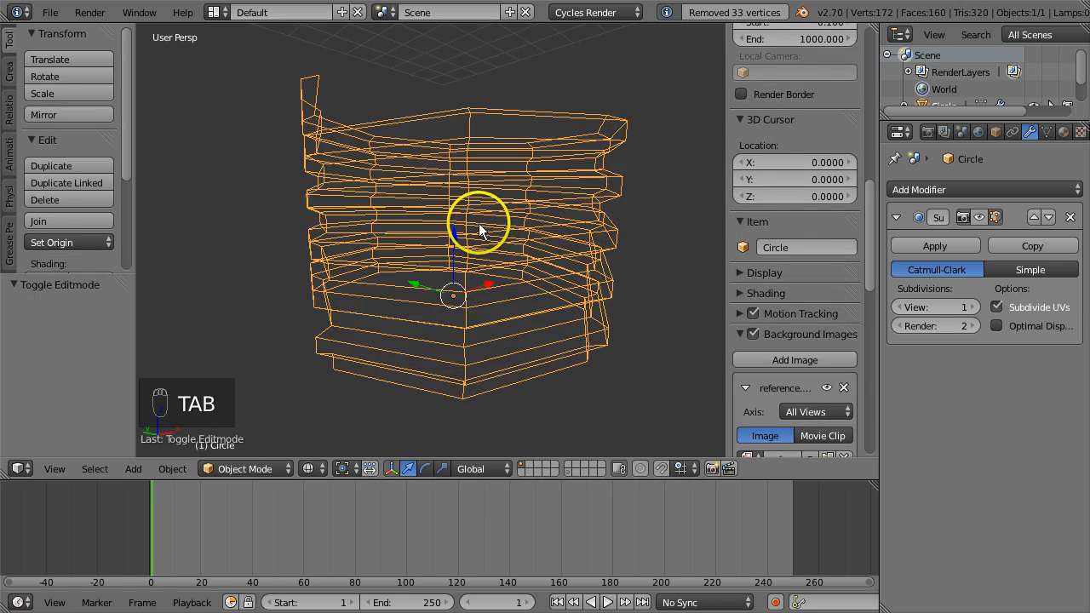
- Recalculate normals, reposition the loose end vertices and fill the thread end with a face
key("Tab")
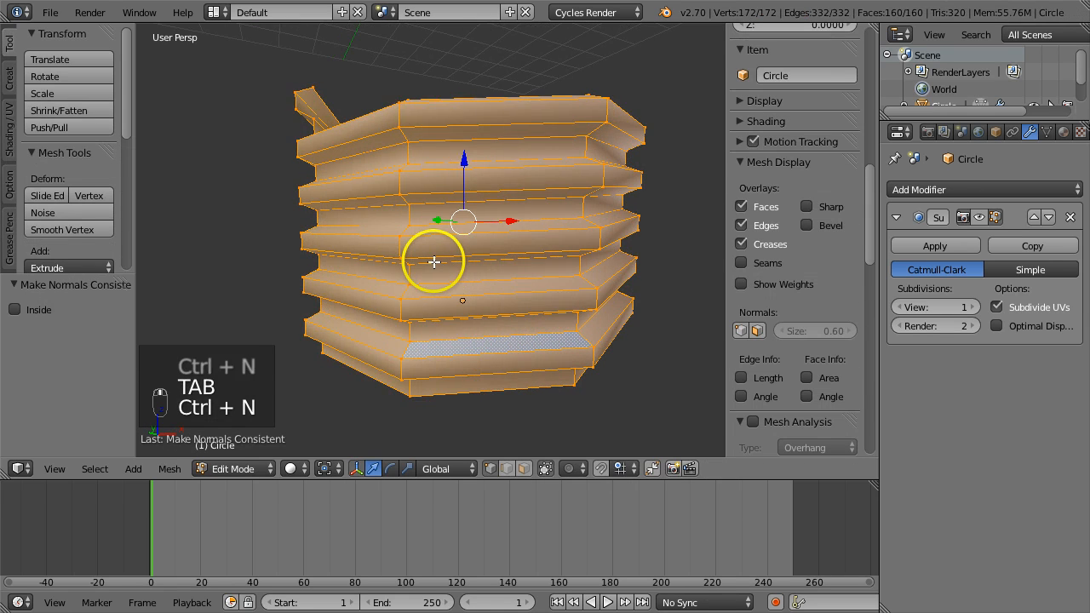
key("TAB")
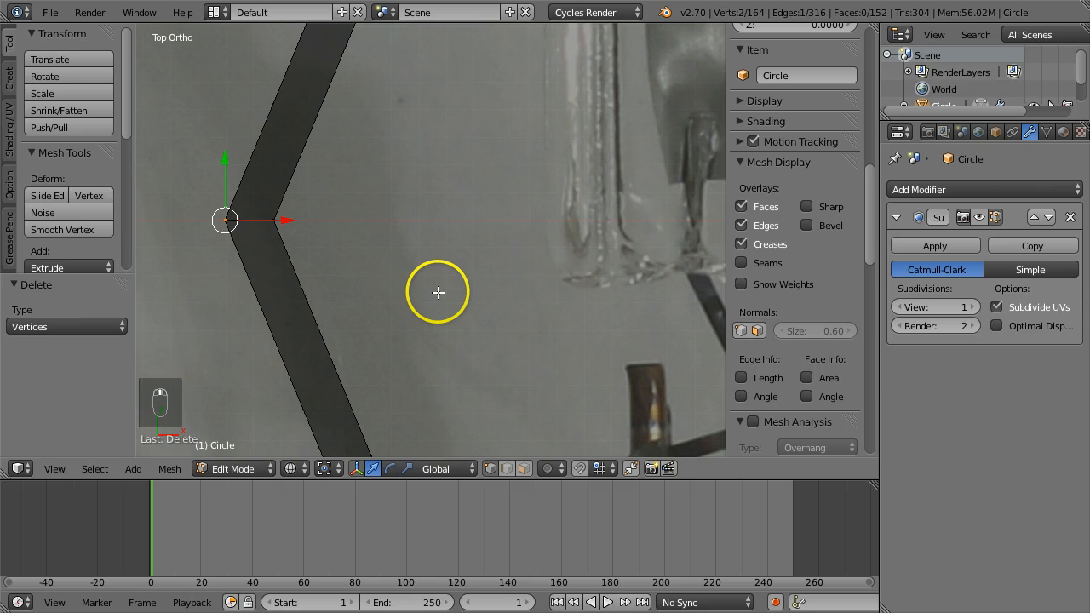
key("g")
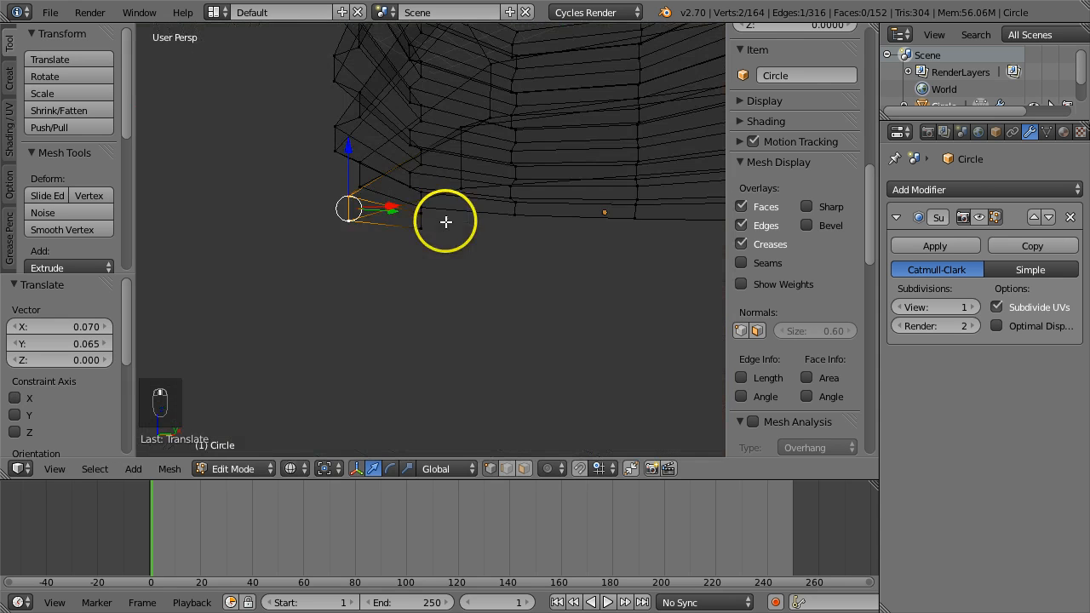
key("KP_7")
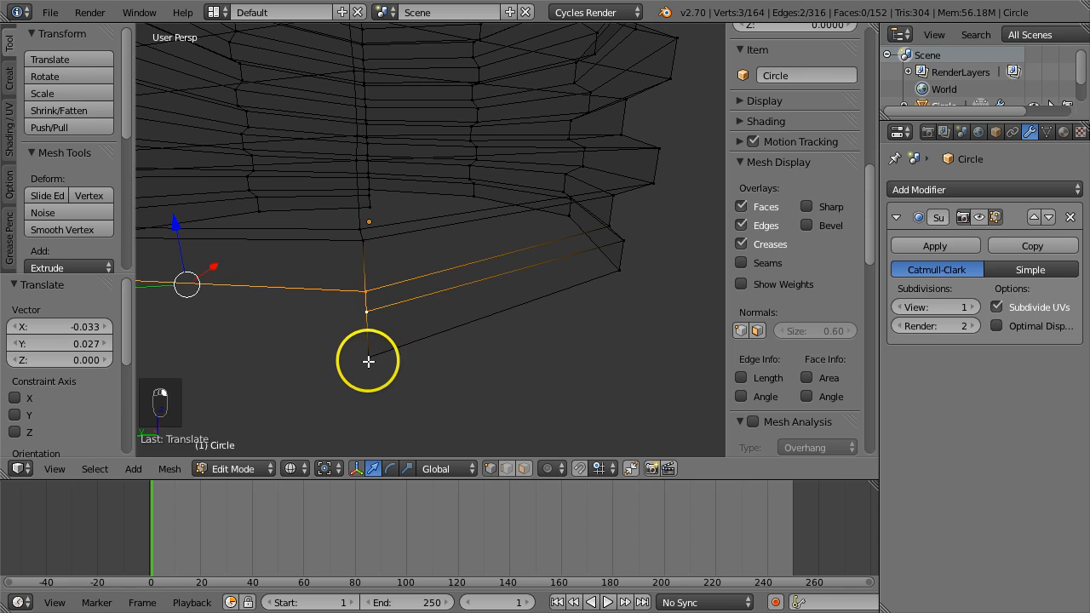
key("f")
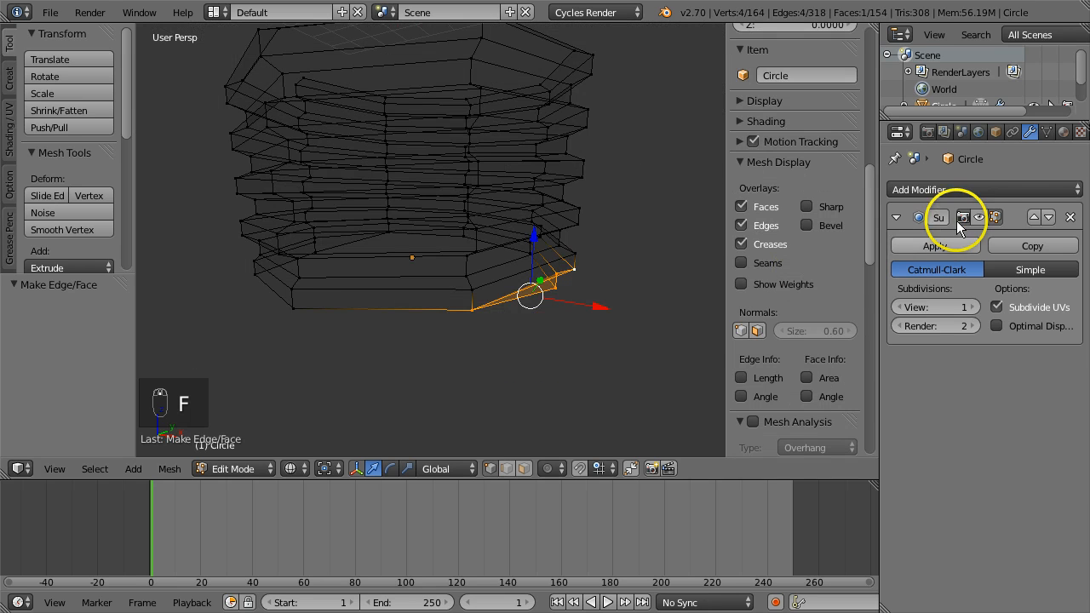
- Raise the subdivision View level to 2 and smooth the base vertices
key("Tab")
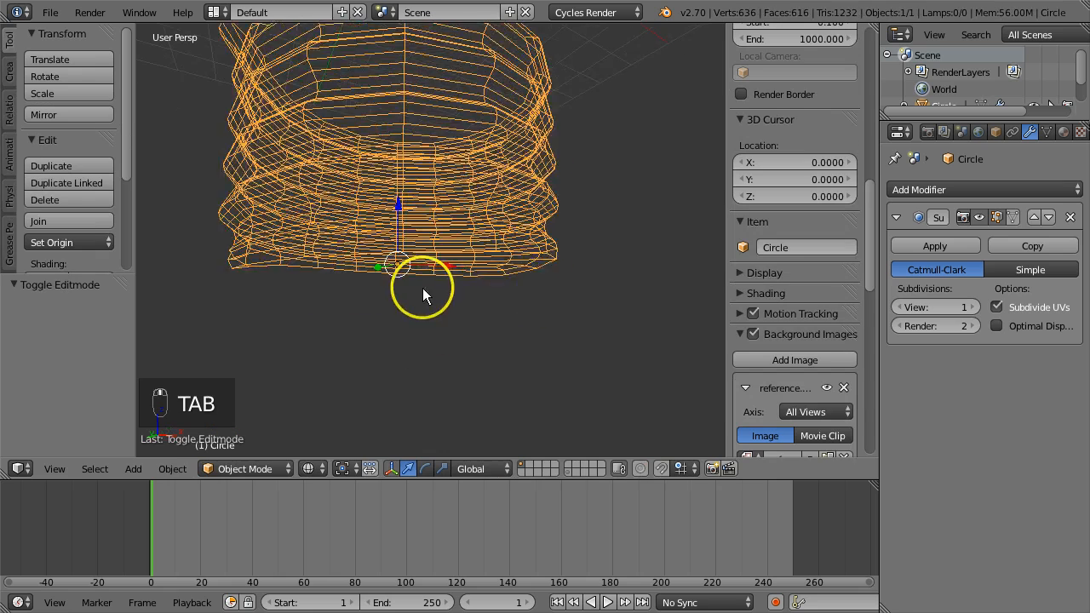
key("Tab")
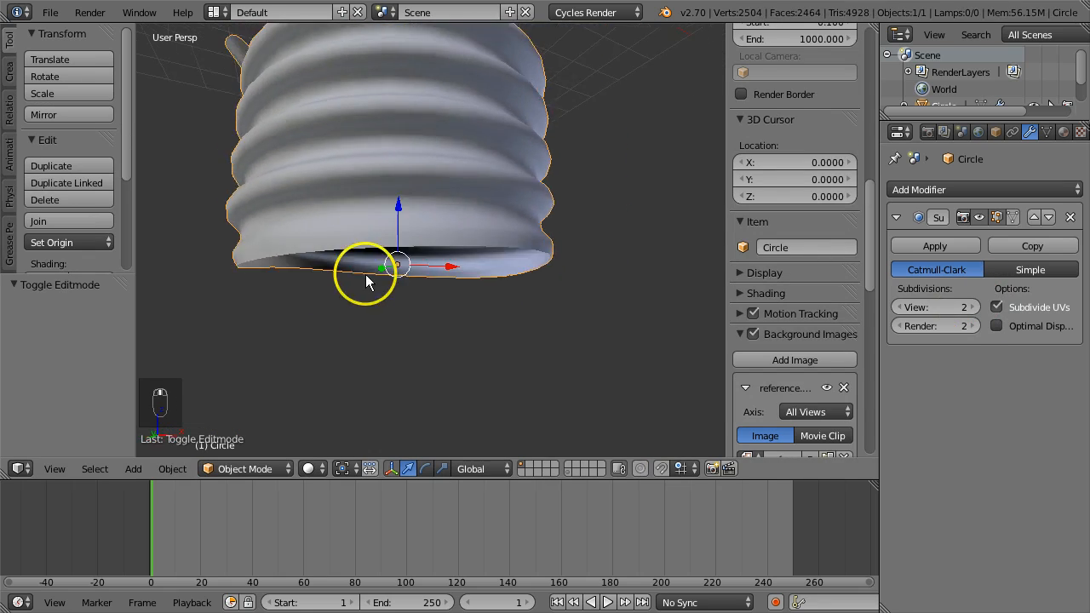
key("Tab")
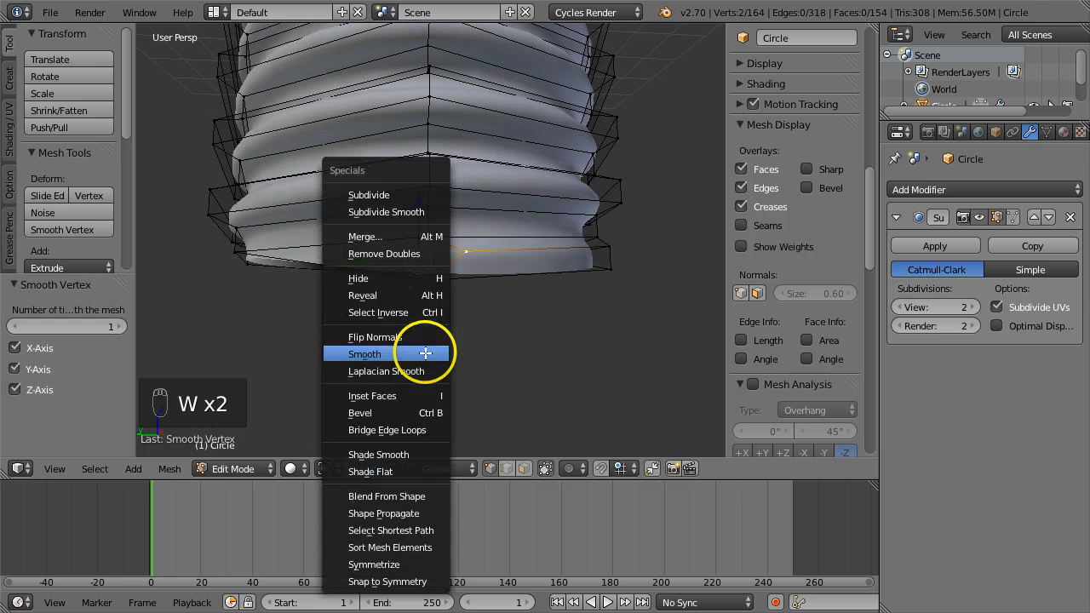
- In front view, flatten the bottom loop with S Z 0 and nudge it level
key("KP_1")
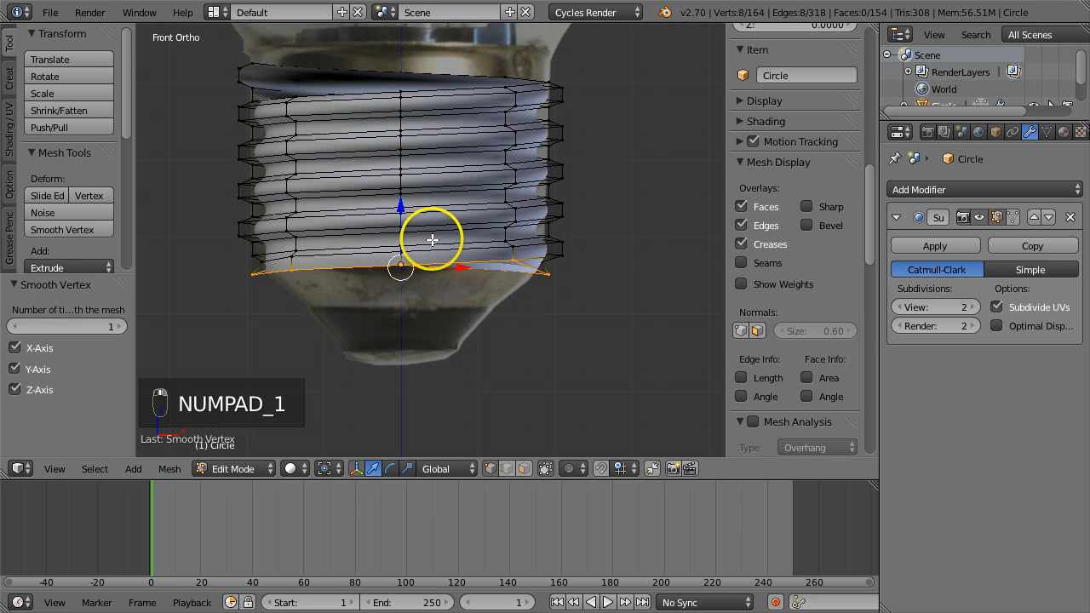
key("s")
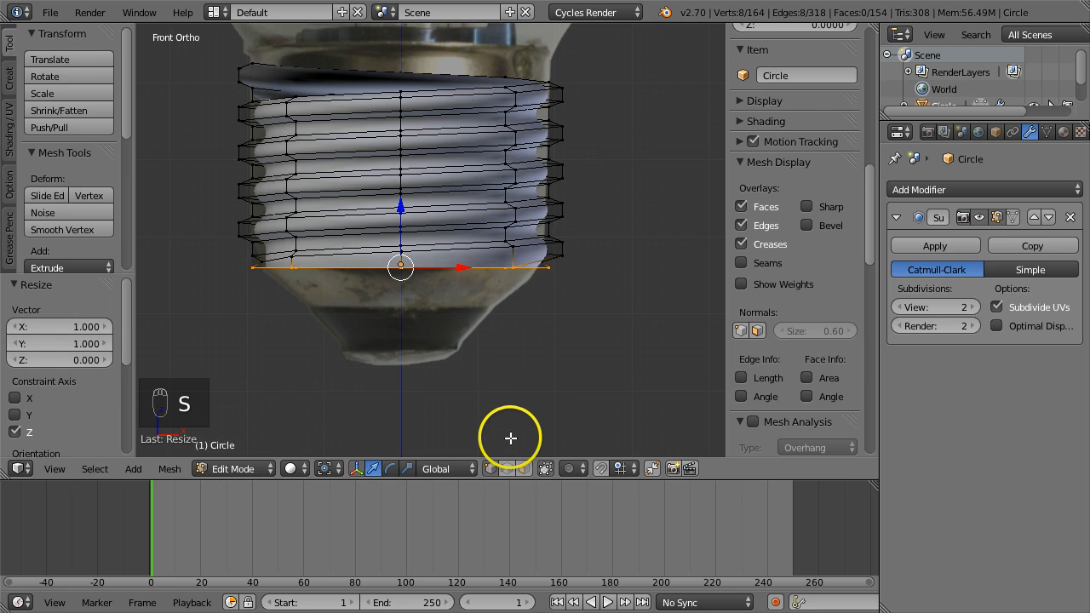
key("Tab")
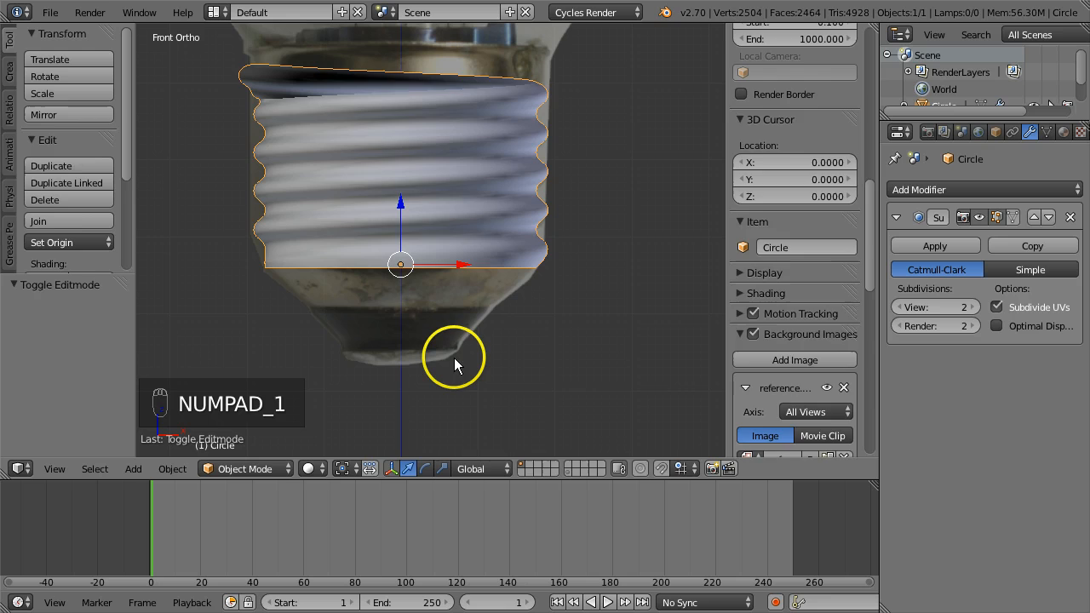
key("Tab")
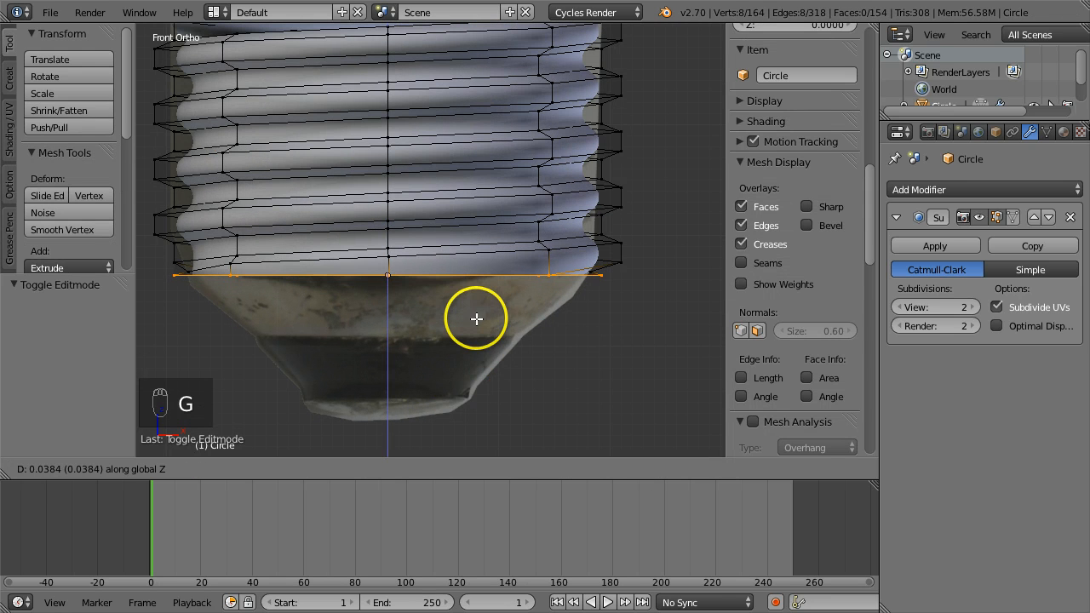
key("Tab")
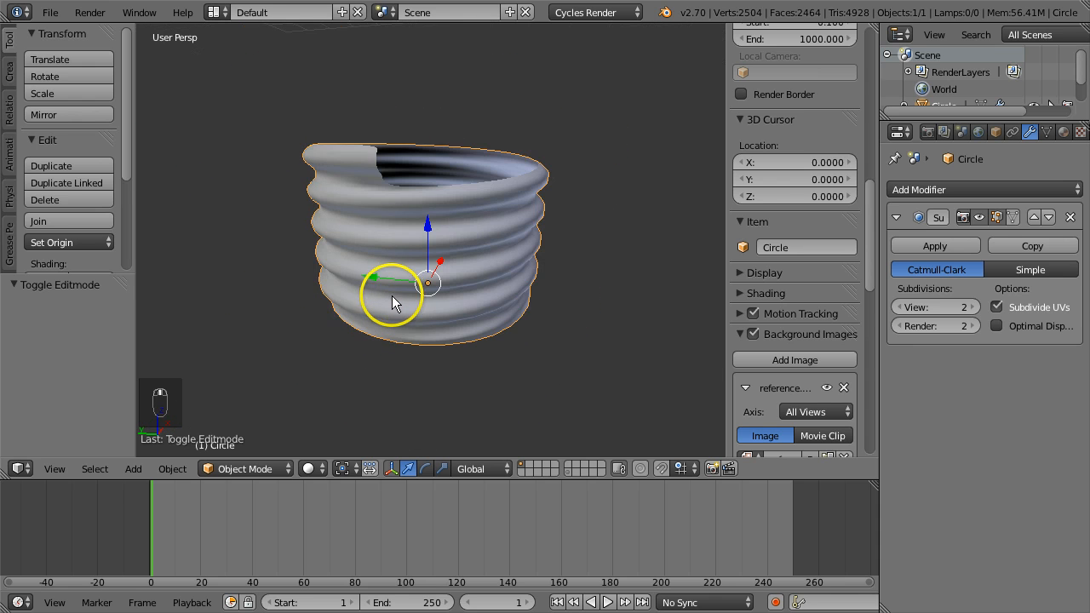
- Extrude the bottom loop, scale it to 0.66 for the taper and add a loop cut
key("Tab")
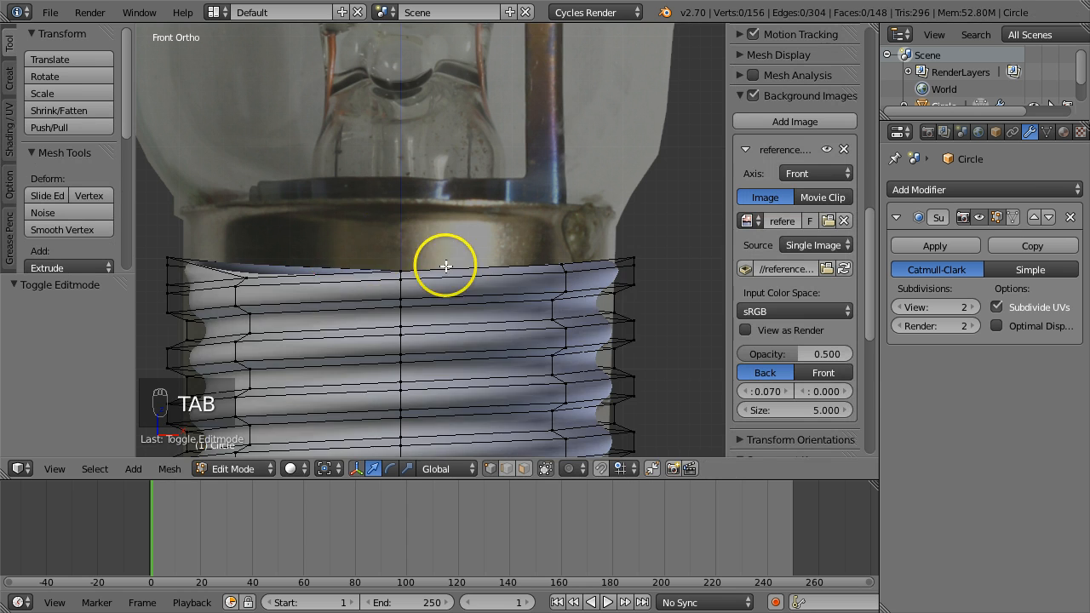
left_click_drag(443, 266, 568, 317)
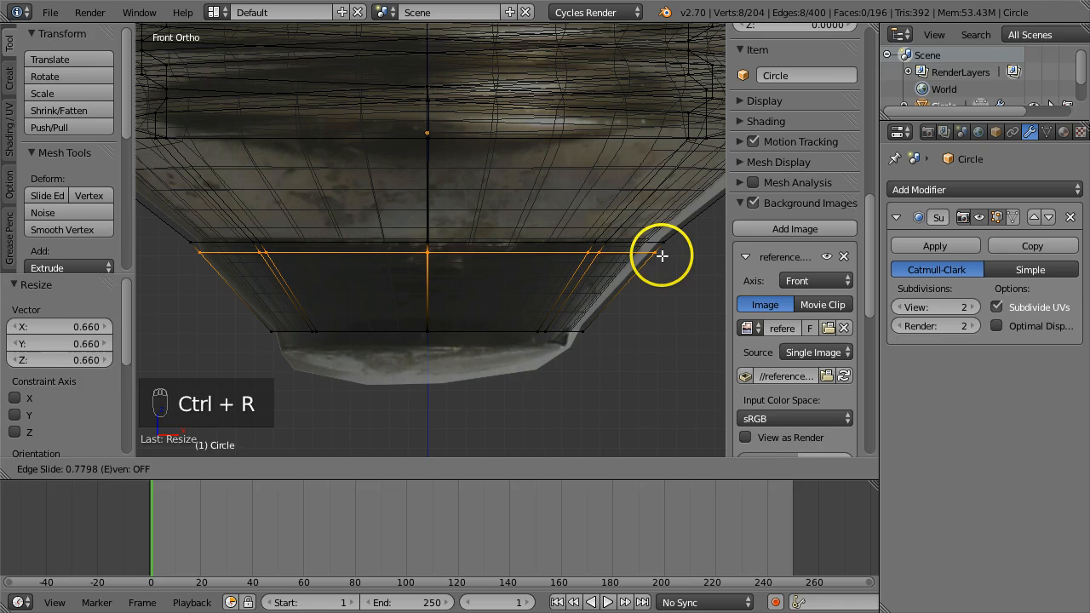
- Fill the bottom, convert triangles to quads, then scale and move the top face ring
key("Tab")
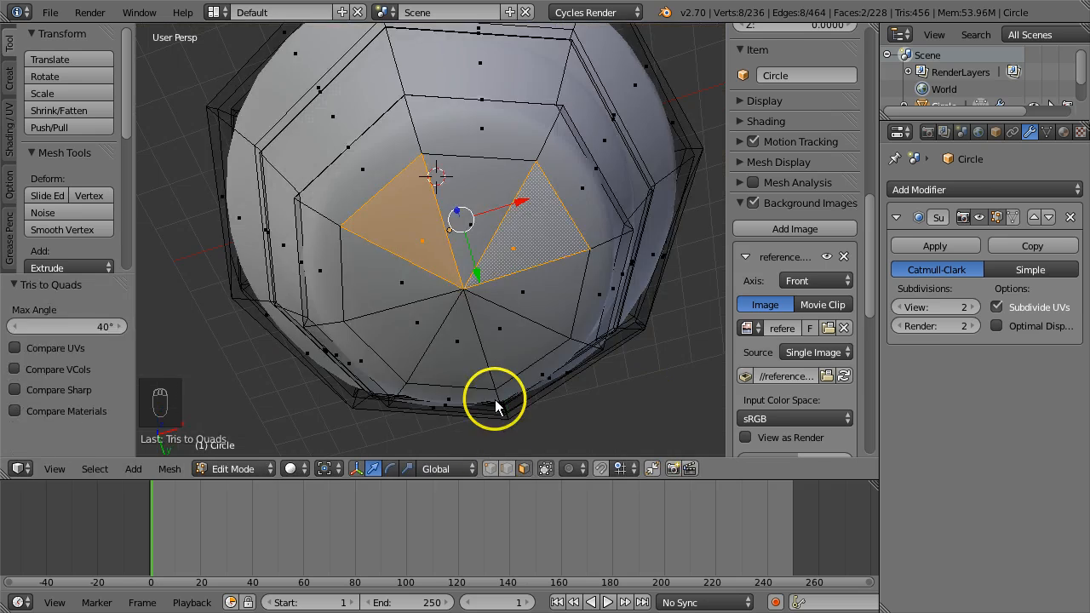
key("Alt+J")
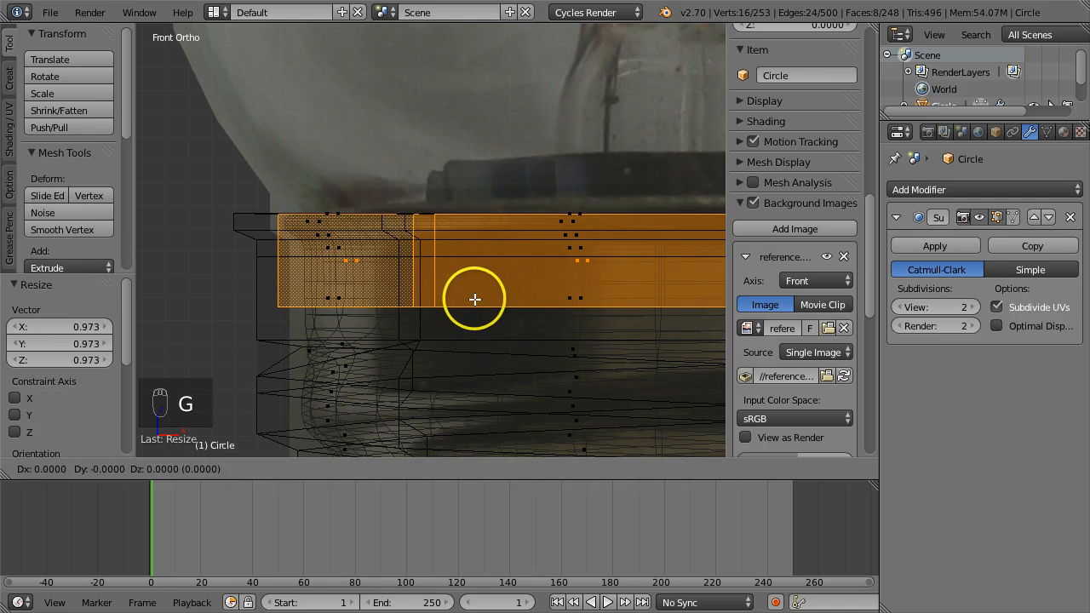
- Raise the bottom loop slightly along Z and return to Object Mode
key("ctrl+r")
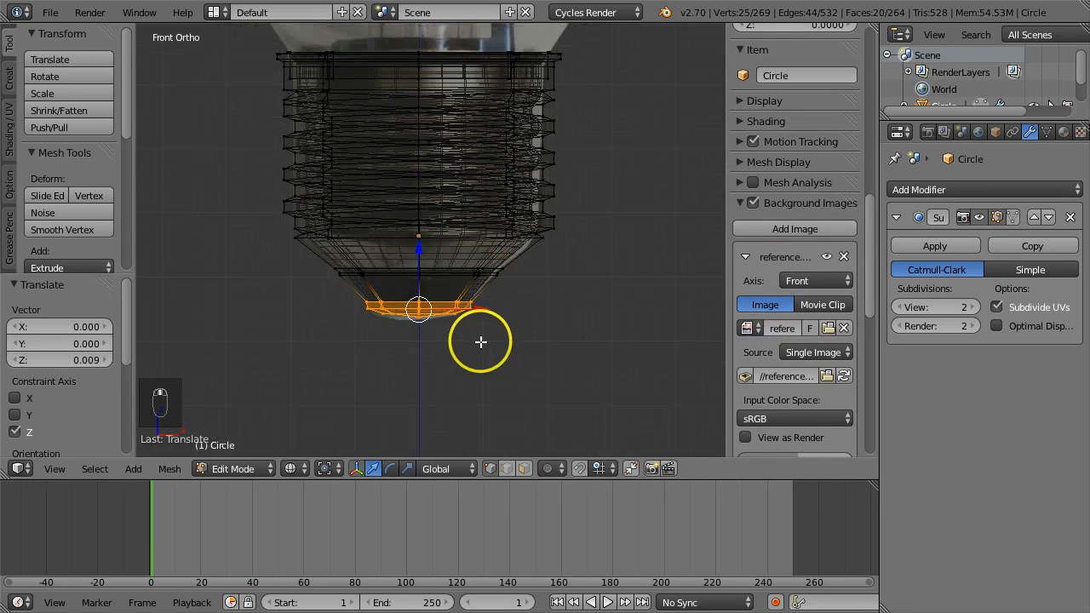
key("Tab")
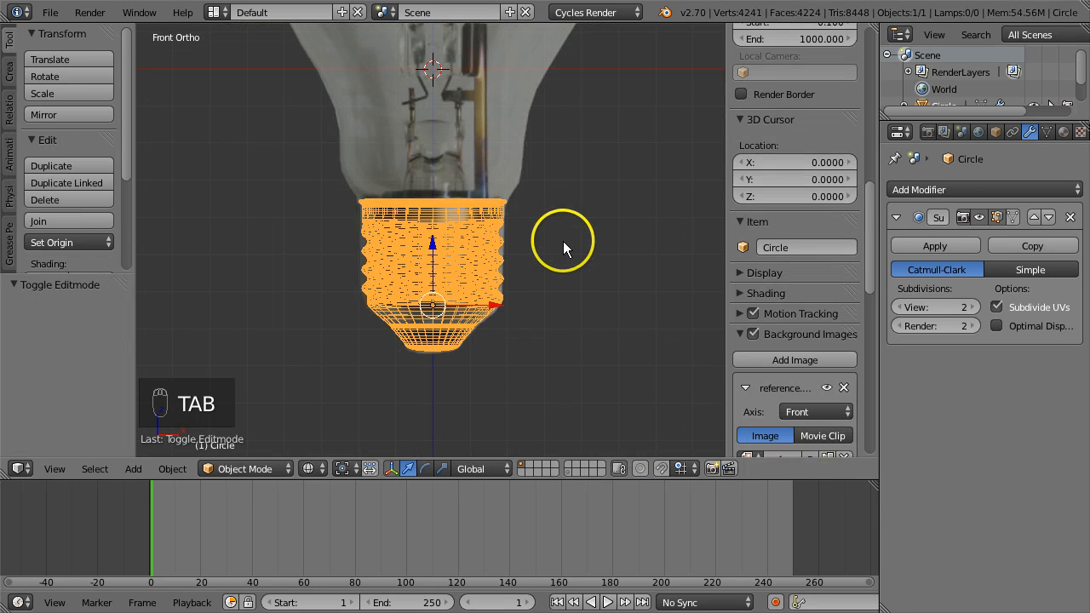